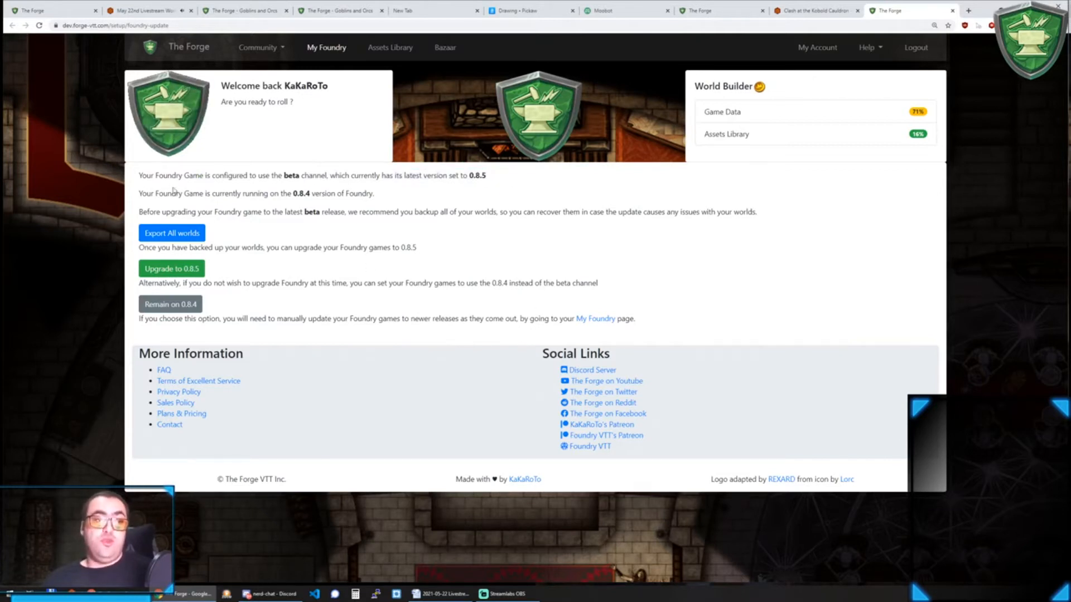
Show the My Foundry page with the Clash at the Kobold Cauldron game configuration
drag(291, 193, 374, 193)
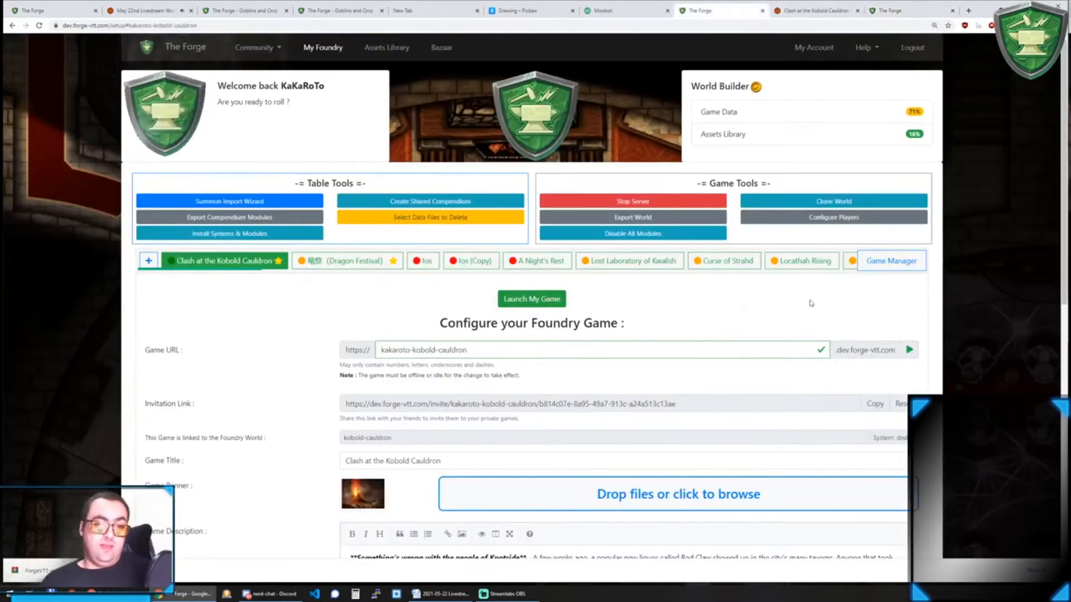
Reach the Foundry update page through the Game Manager overview
click(891, 261)
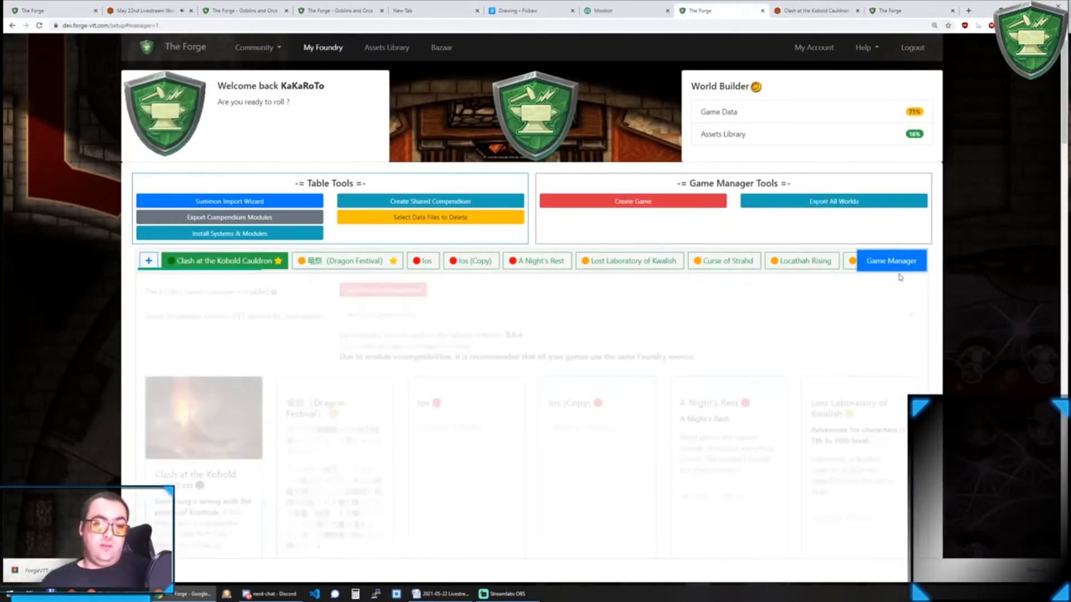
click(891, 261)
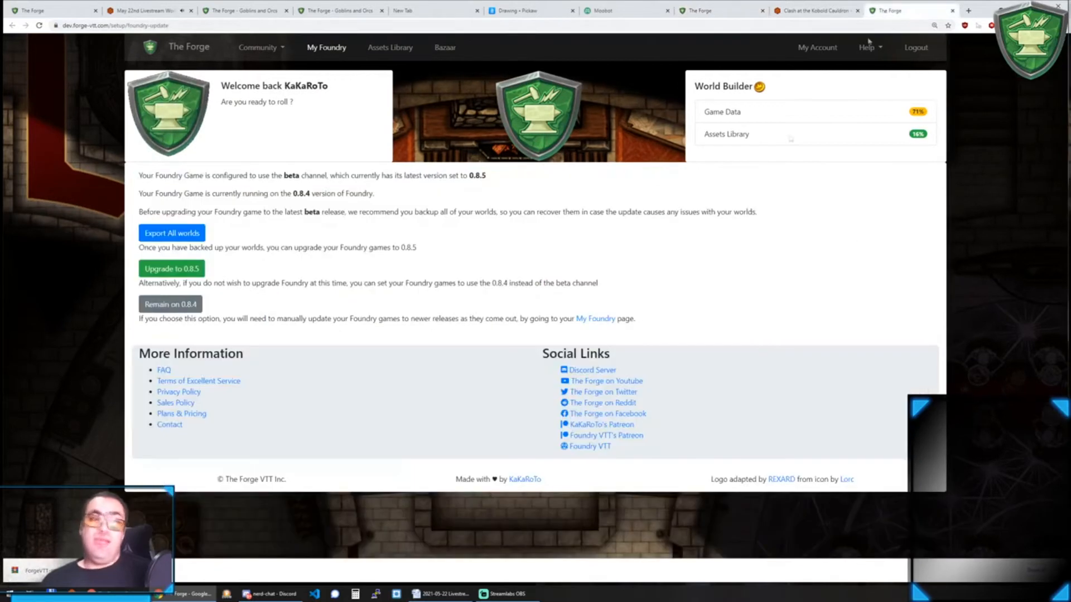
mouse_move(663, 82)
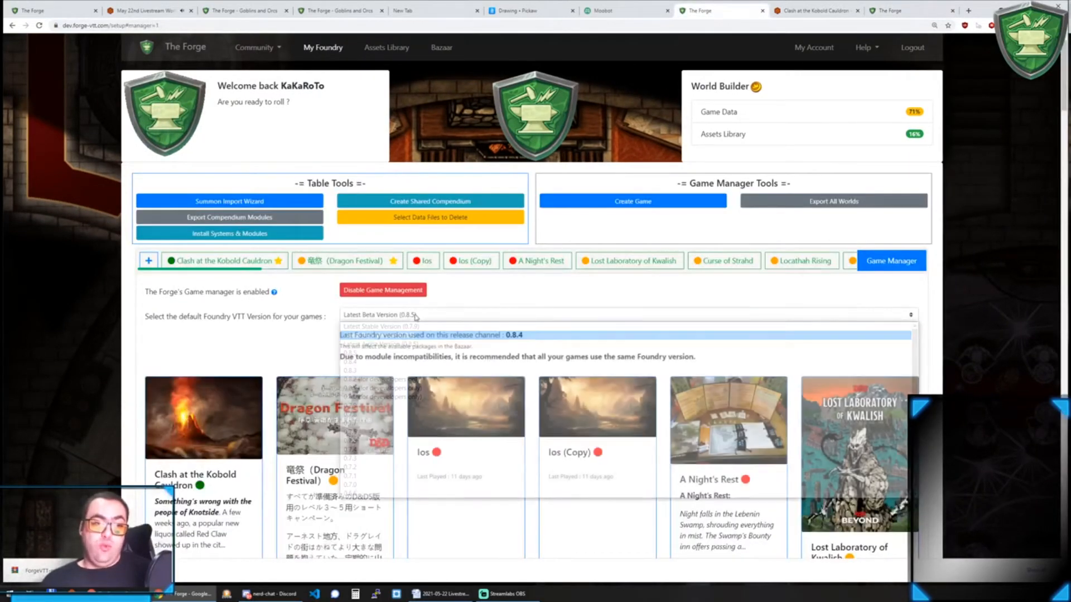
Choose the latest beta as default Foundry version and upgrade the games to 0.8.5
click(426, 335)
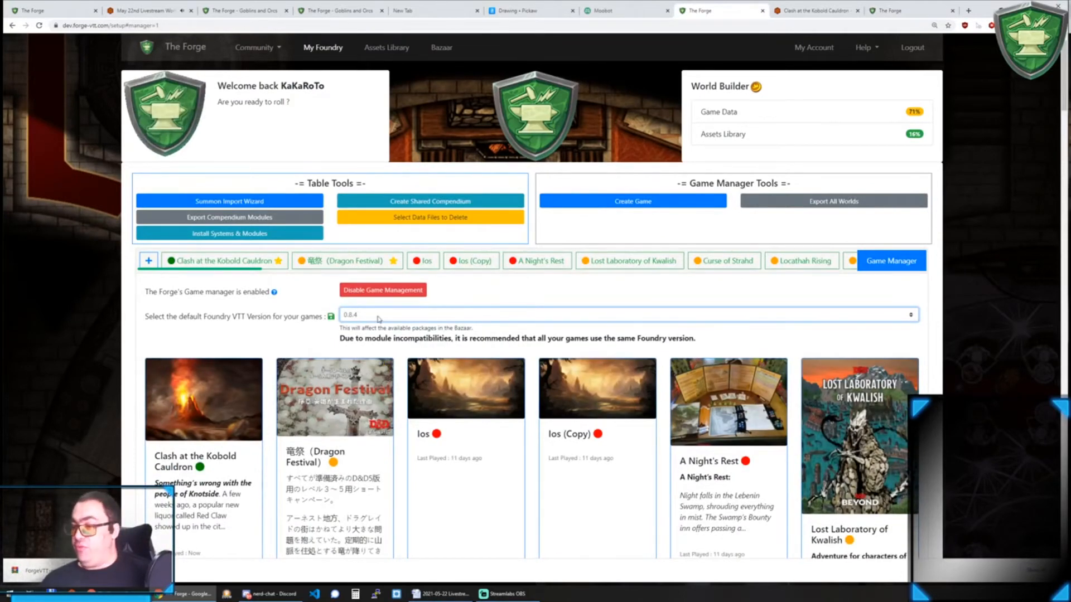
mouse_move(595, 363)
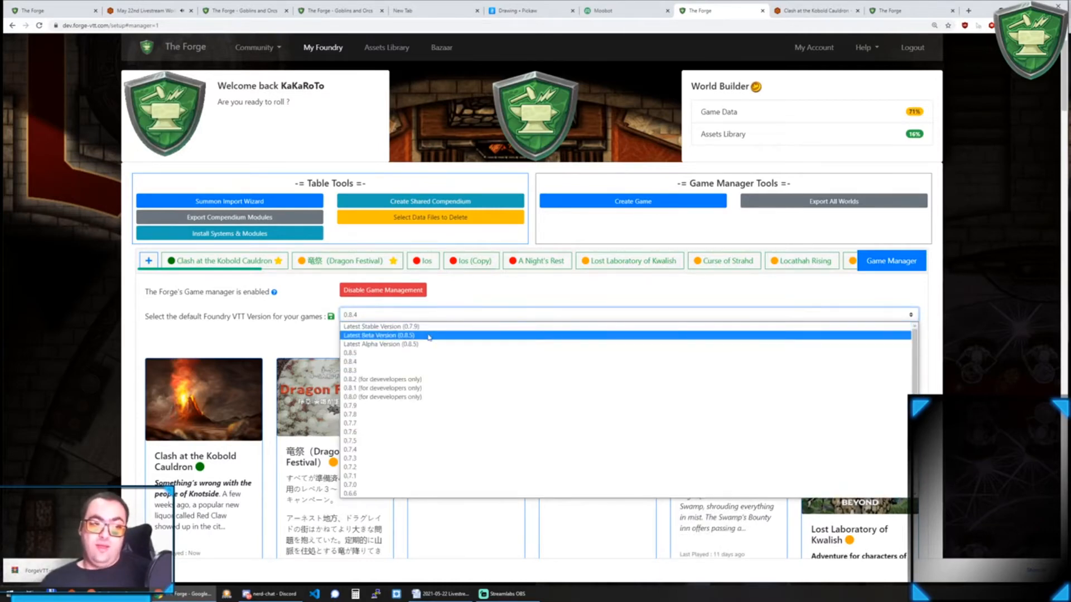
click(379, 335)
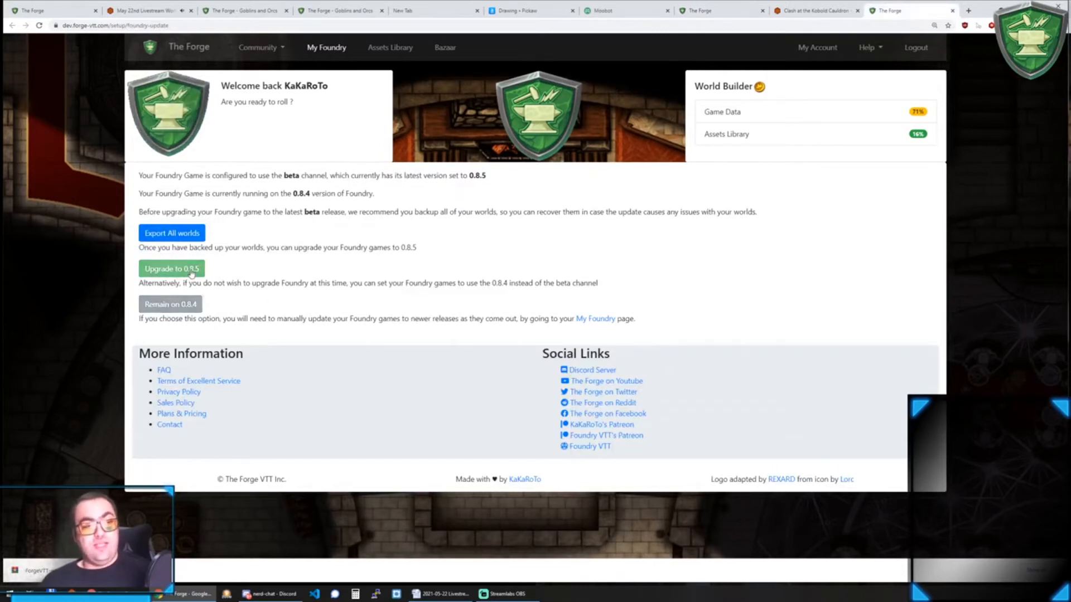
click(172, 268)
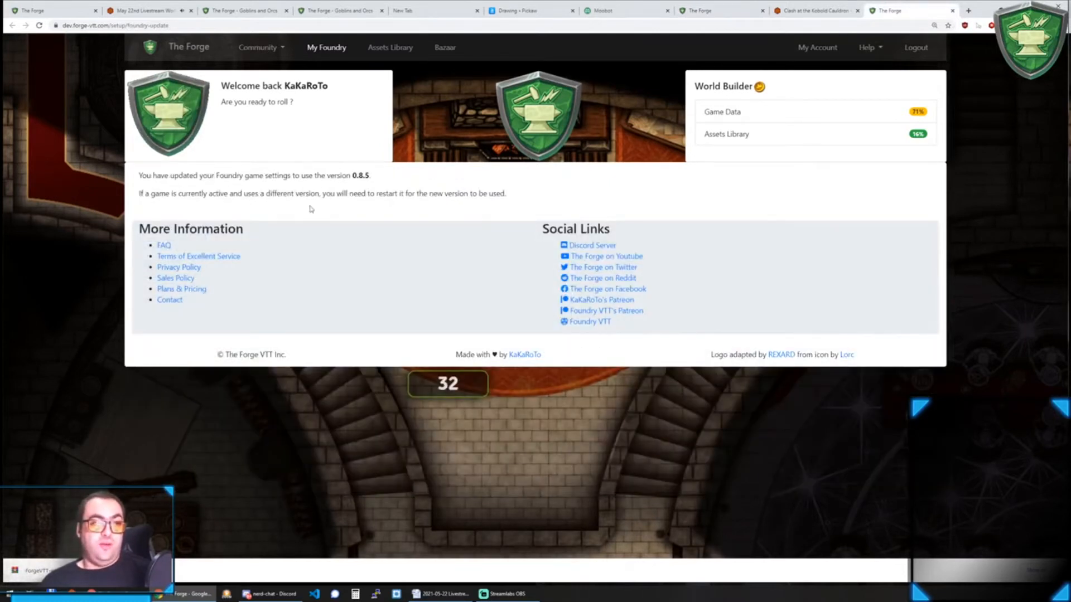